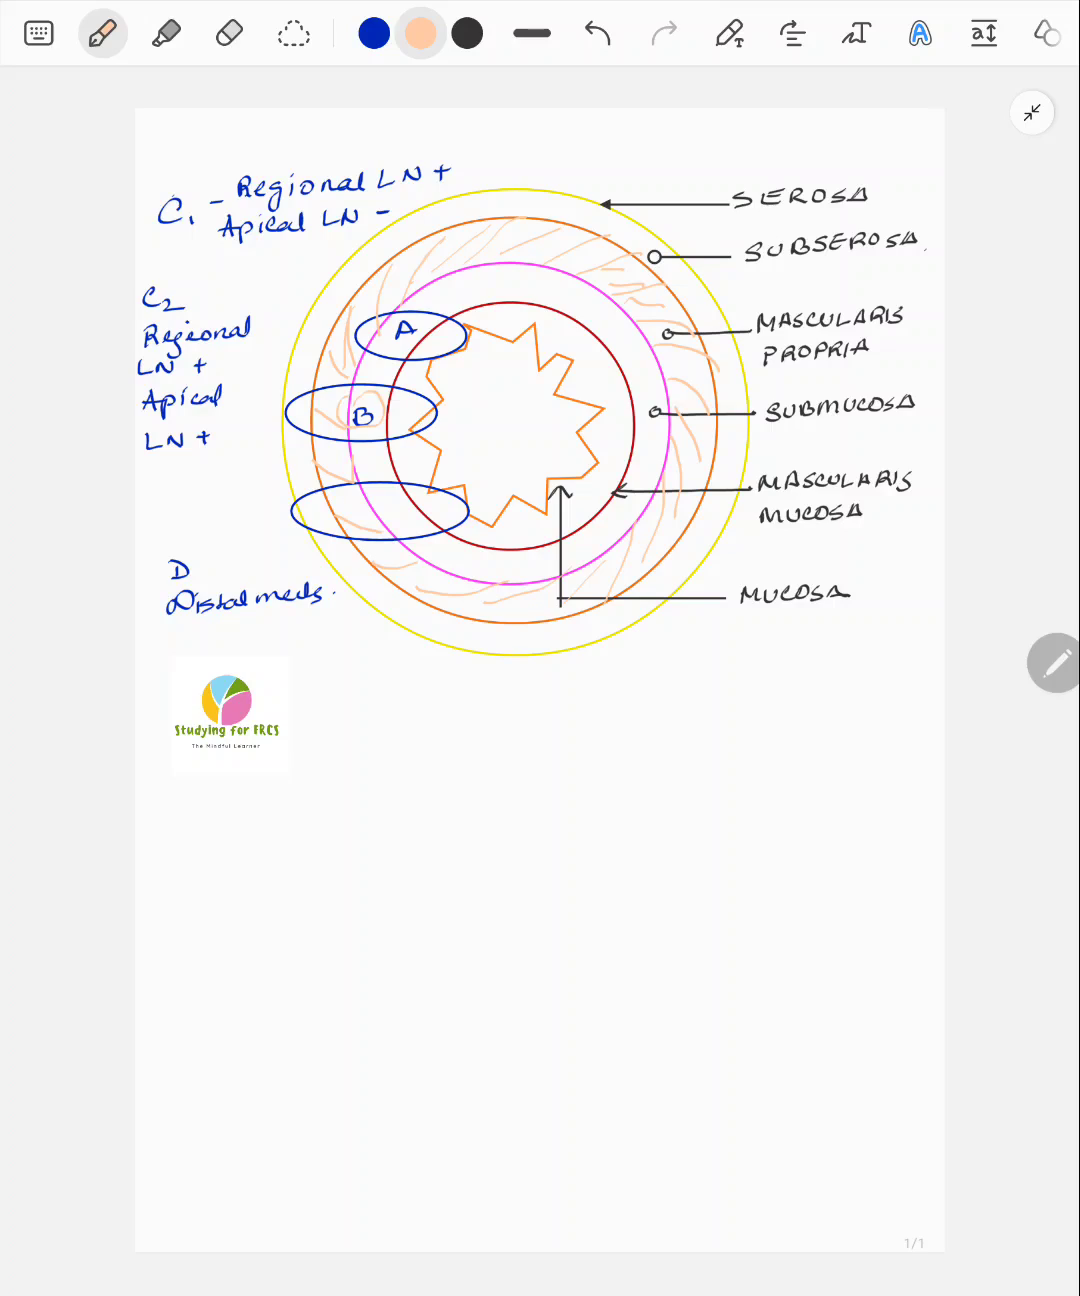
# Step: Handwrite the label 'C' in dark blue inside the lowest Dukes-stage ellipse, with a mark near the notes
pyautogui.click(372, 32)
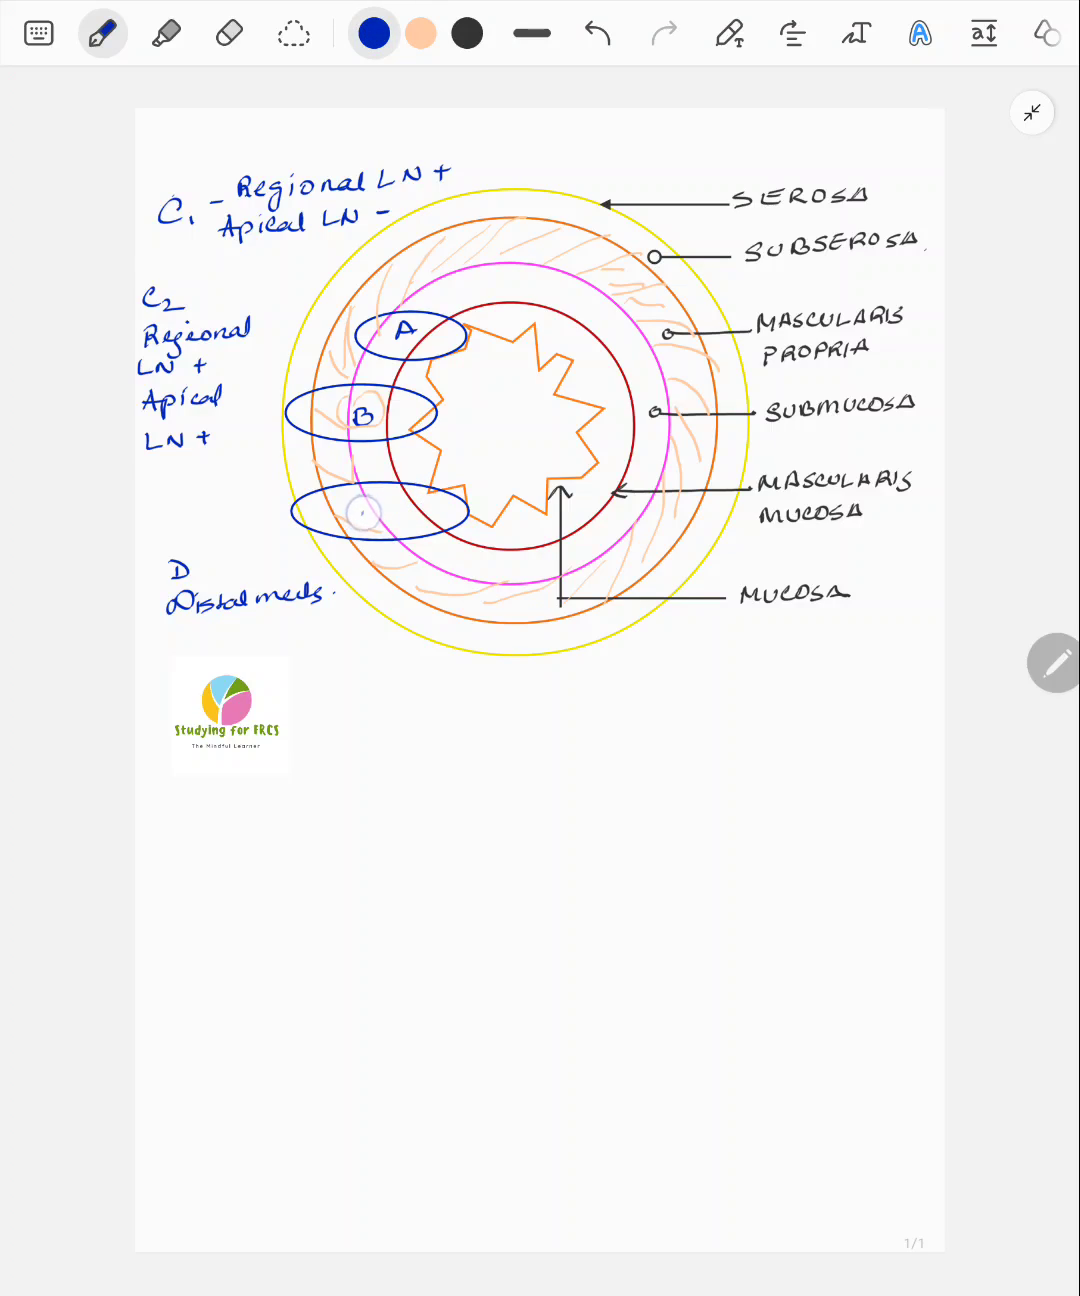
pyautogui.write('C')
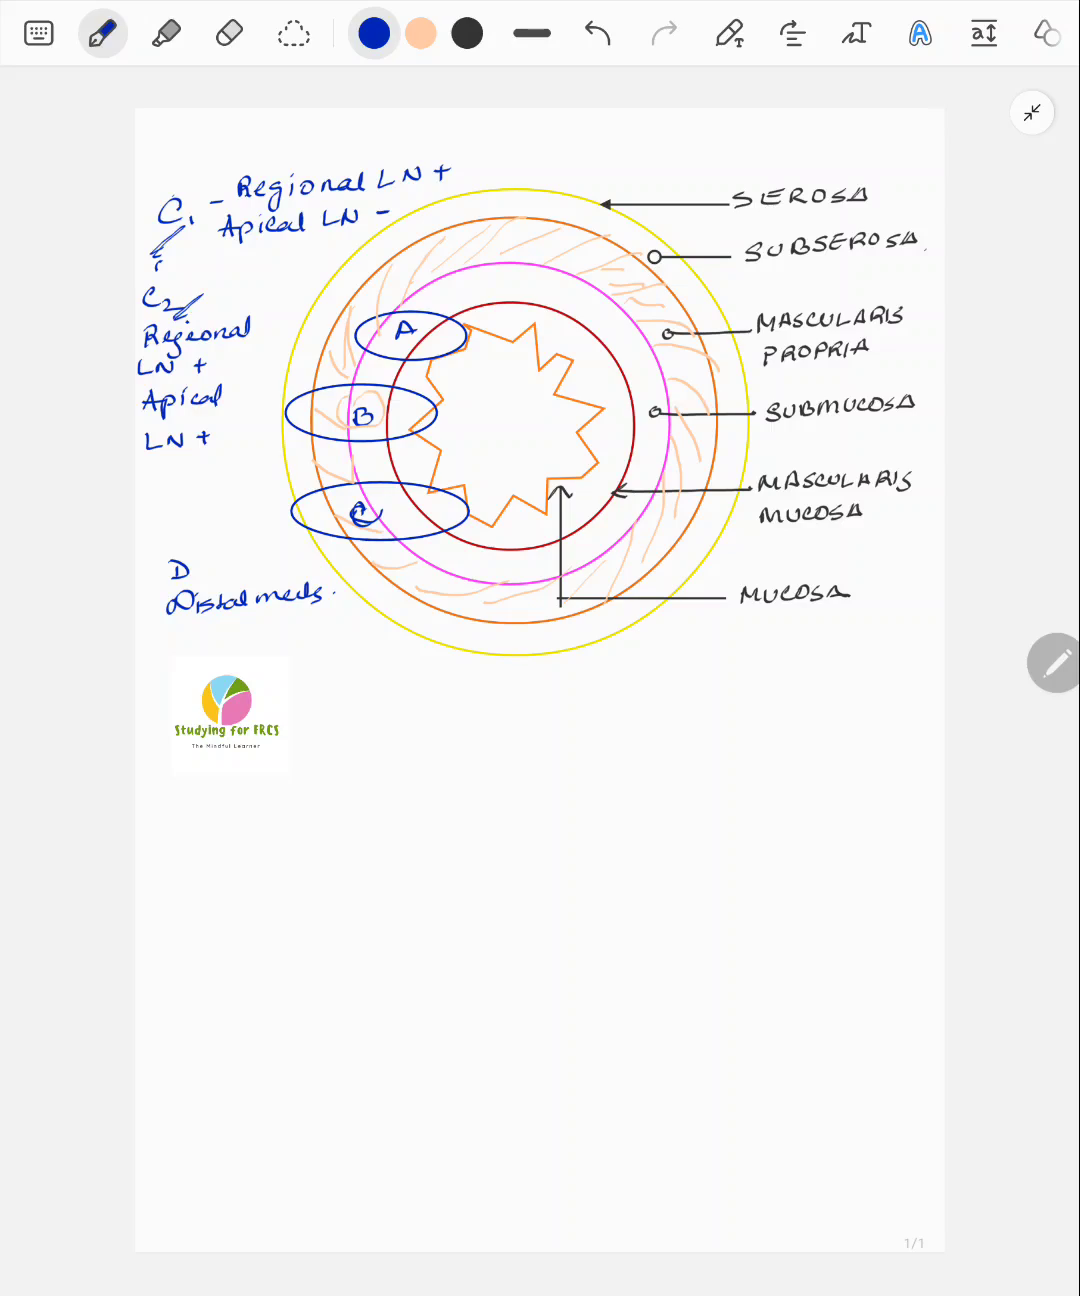
pyautogui.click(204, 440)
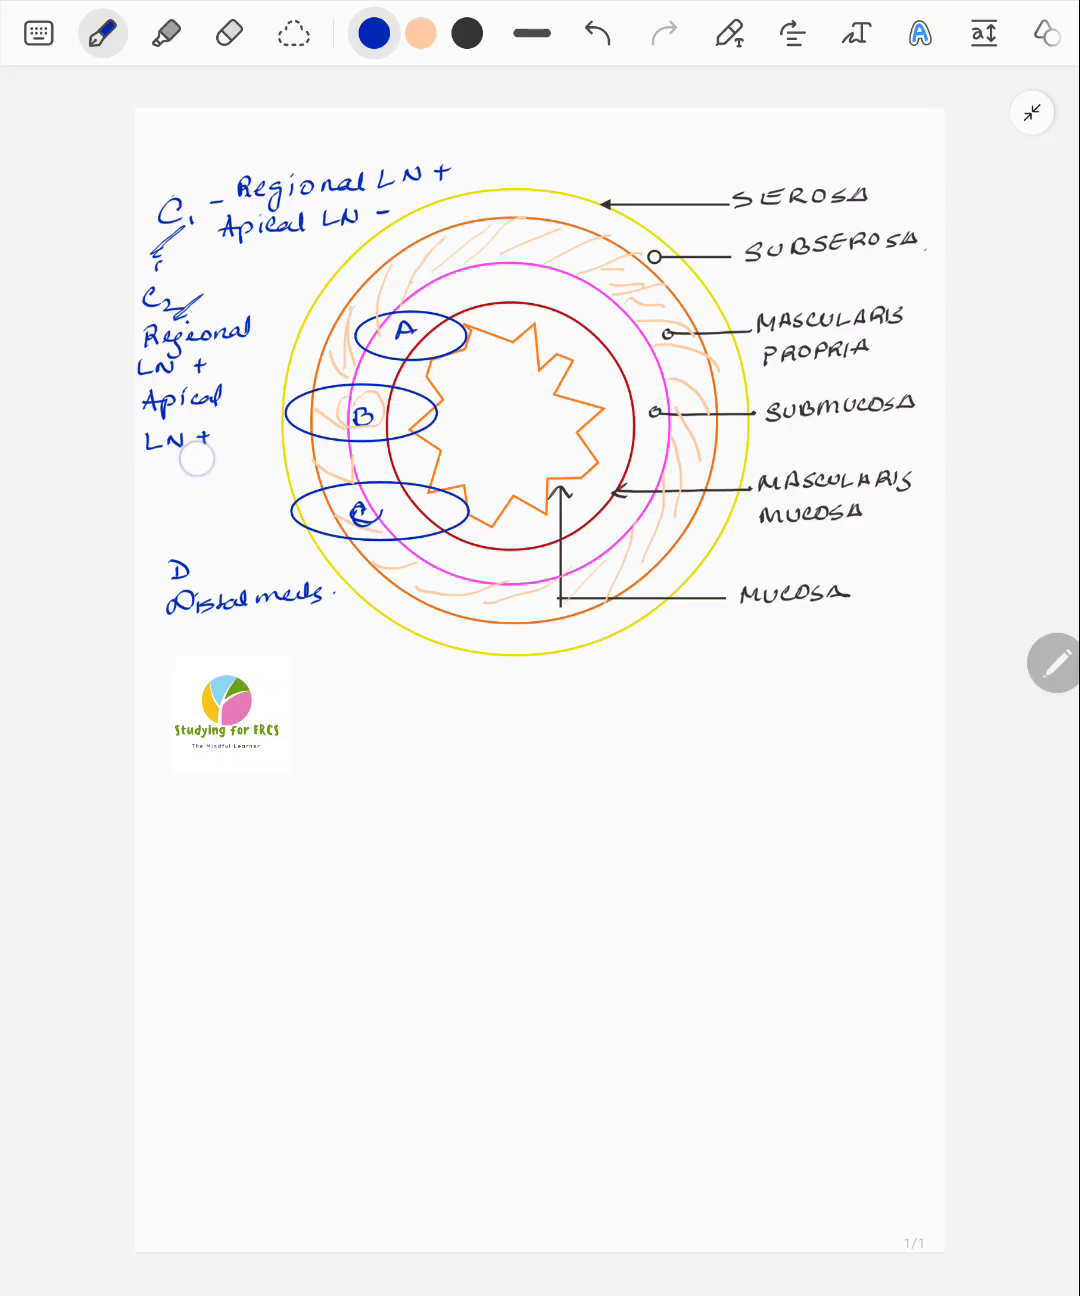